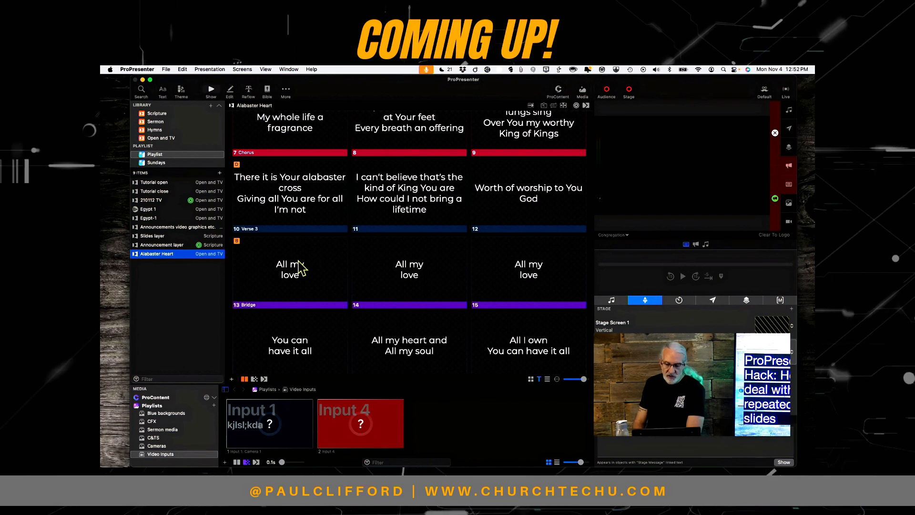
Trigger the first and next repeated 'All my love' bridge slides of Alabaster Heart live
{"action": "left_click", "coordinate": [289, 271]}
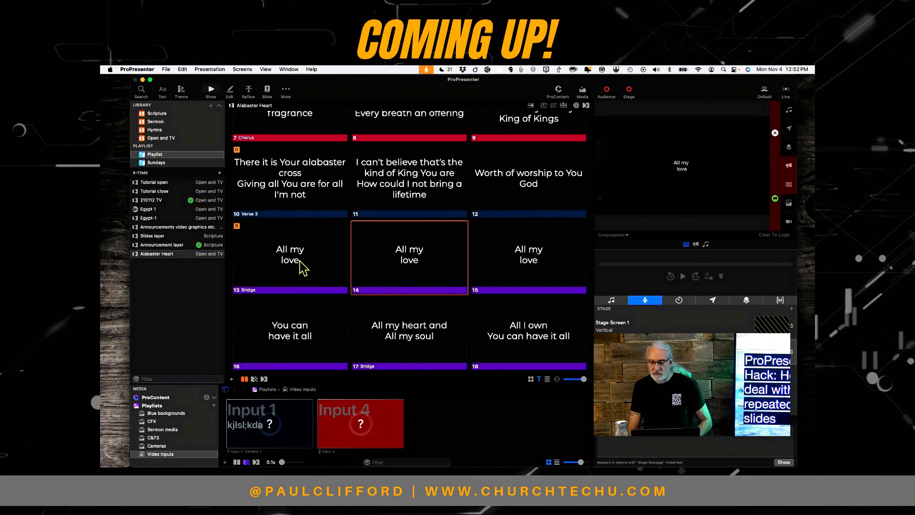
{"action": "left_click", "coordinate": [528, 257]}
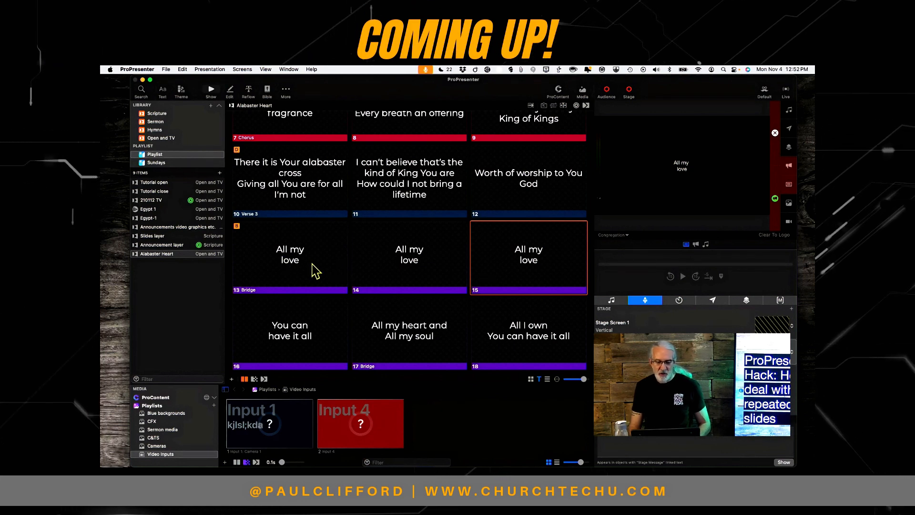
{"action": "mouse_move", "coordinate": [356, 271]}
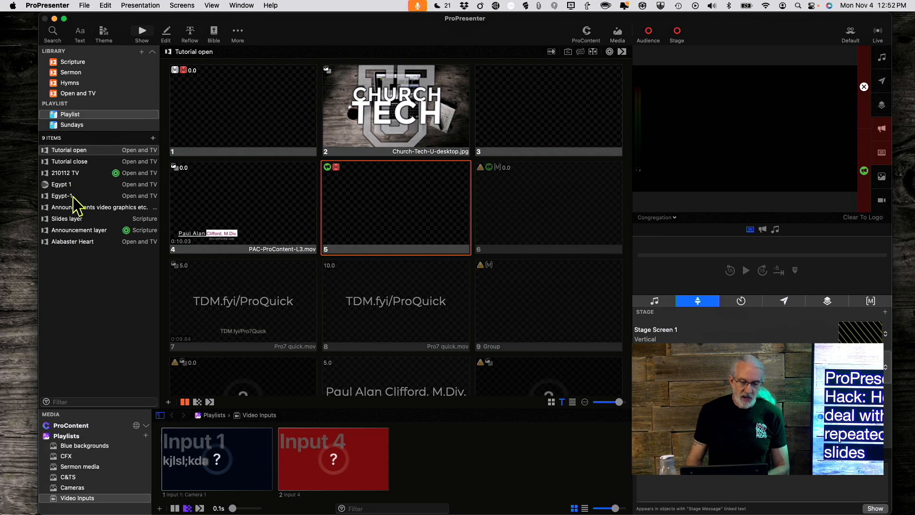
Reopen Alabaster Heart at the Bridge and send both 'All my love' slides live
{"action": "left_click", "coordinate": [73, 241]}
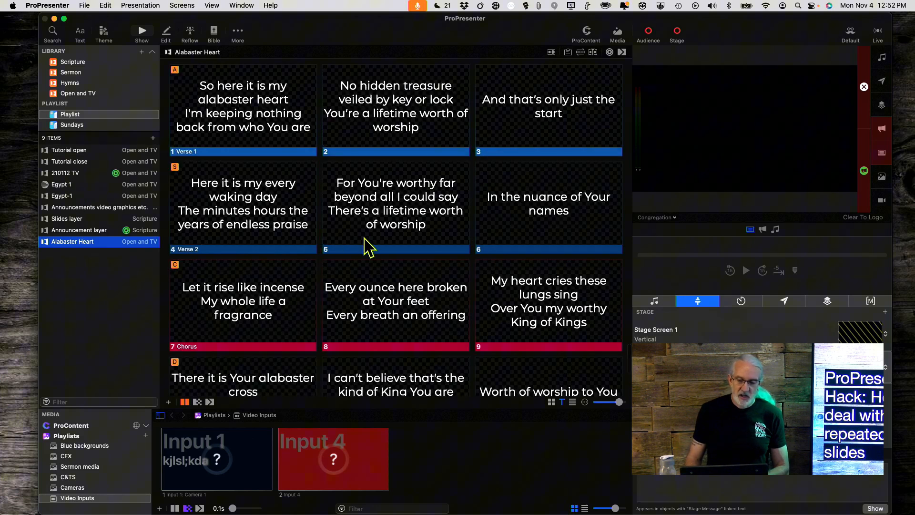
{"action": "scroll", "scroll_direction": "down", "scroll_amount": 3}
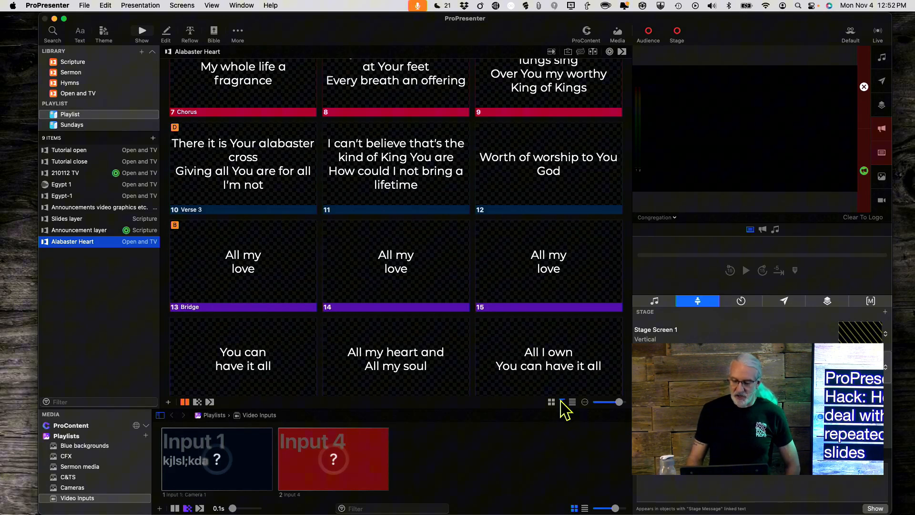
{"action": "left_click", "coordinate": [561, 401]}
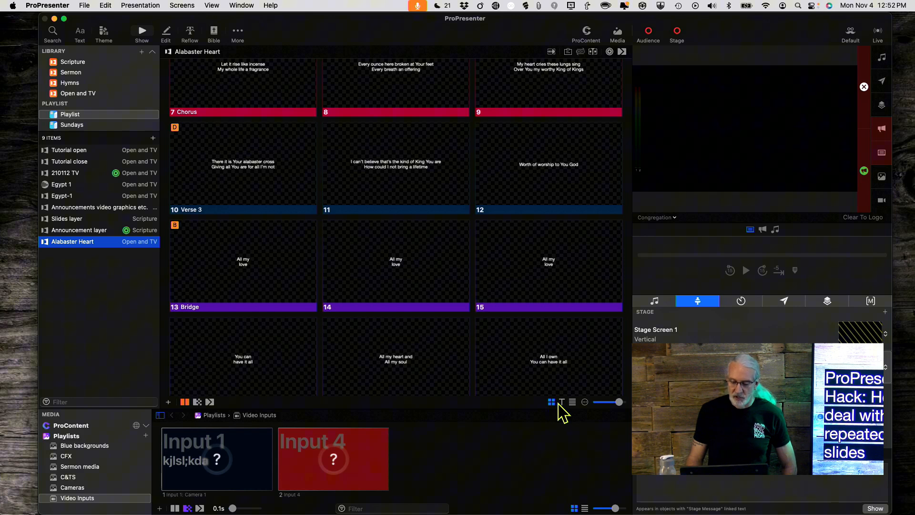
{"action": "left_click", "coordinate": [561, 401]}
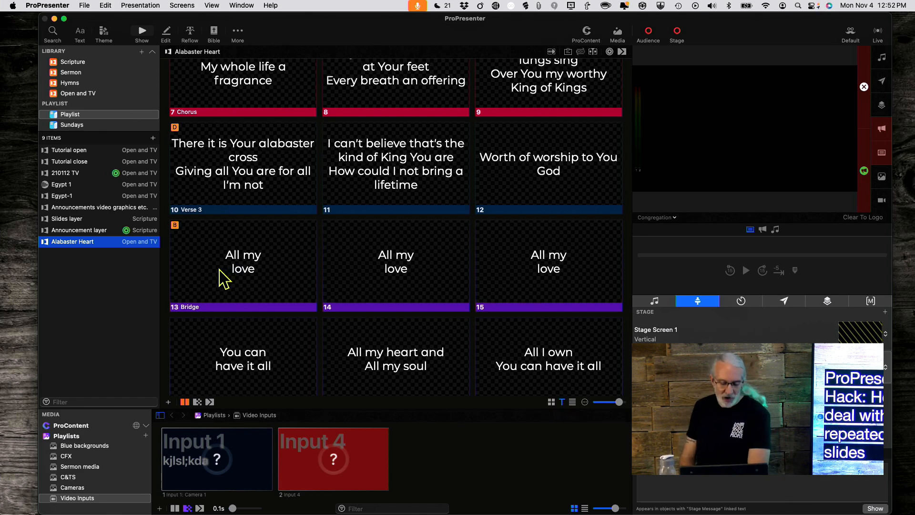
{"action": "mouse_move", "coordinate": [230, 277]}
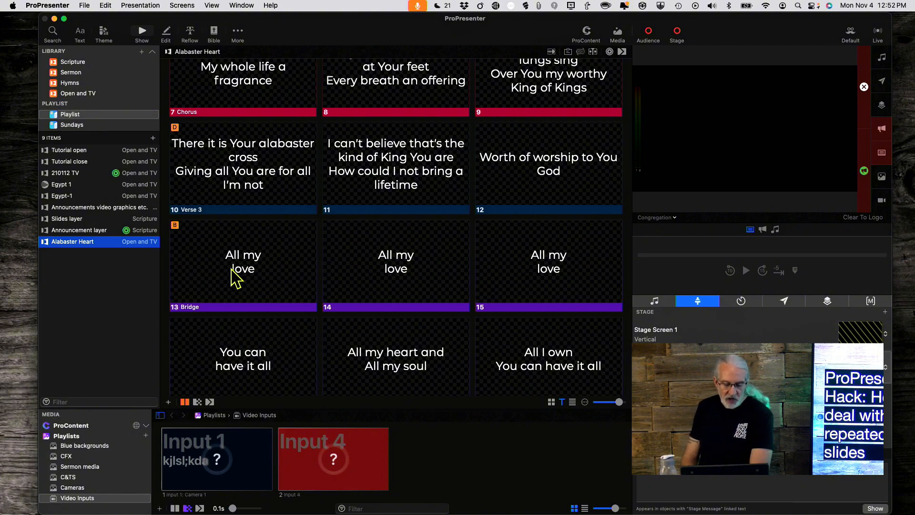
{"action": "mouse_move", "coordinate": [540, 292]}
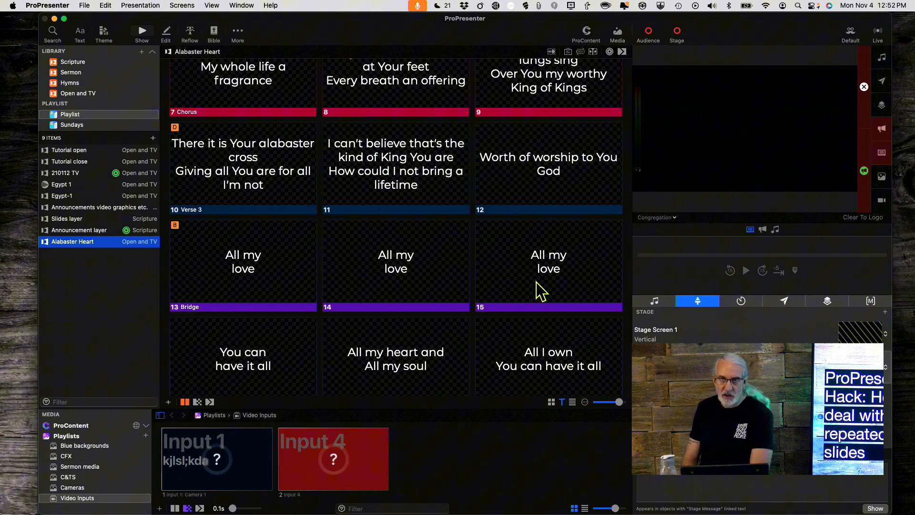
{"action": "mouse_move", "coordinate": [262, 260]}
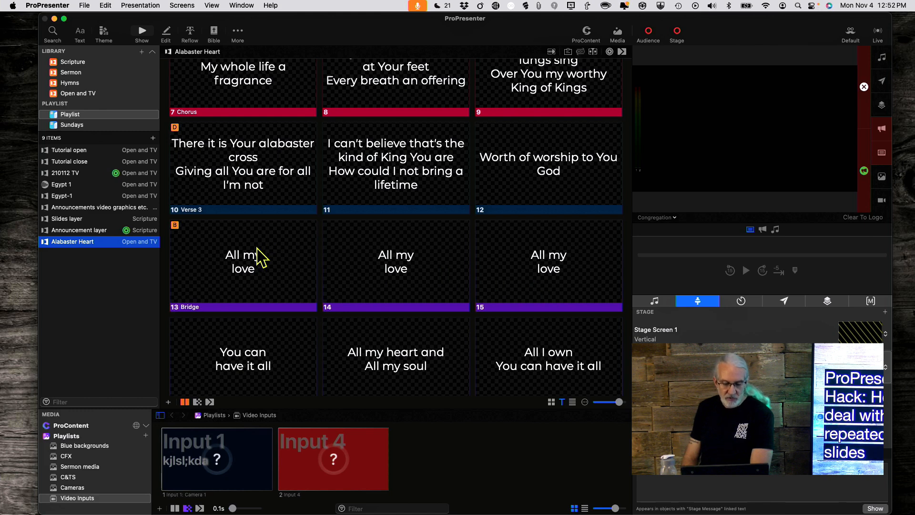
{"action": "left_click", "coordinate": [242, 265]}
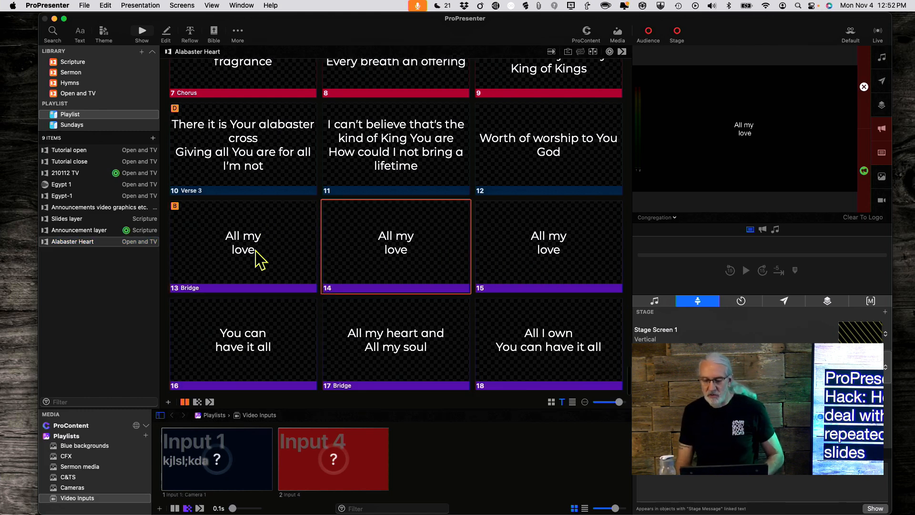
{"action": "left_click", "coordinate": [548, 246]}
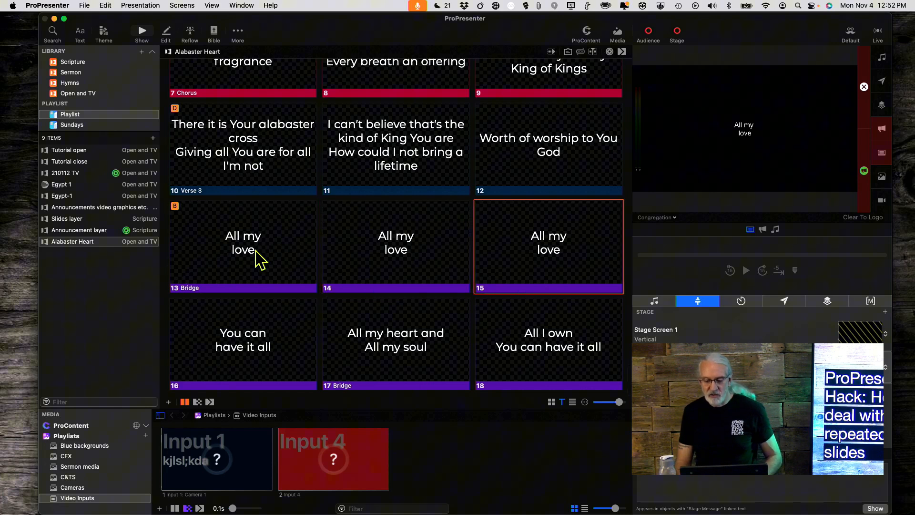
{"action": "mouse_move", "coordinate": [216, 242]}
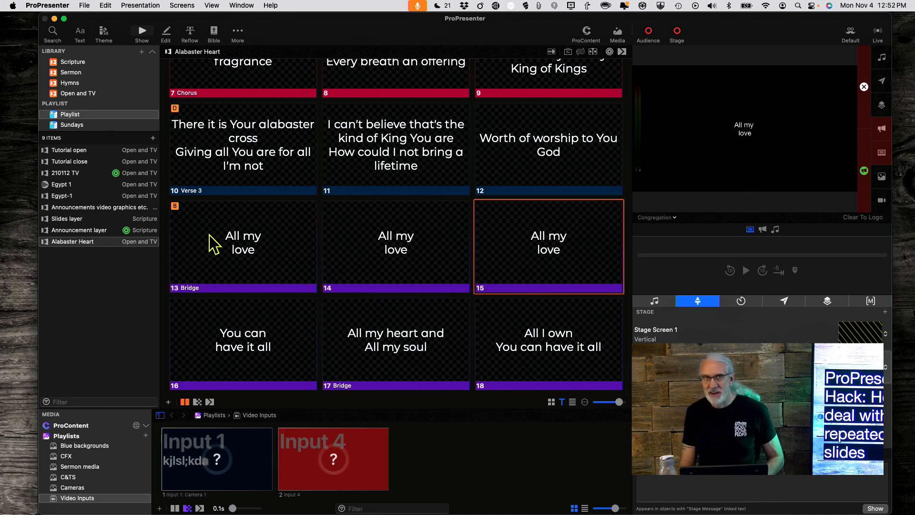
{"action": "mouse_move", "coordinate": [304, 262]}
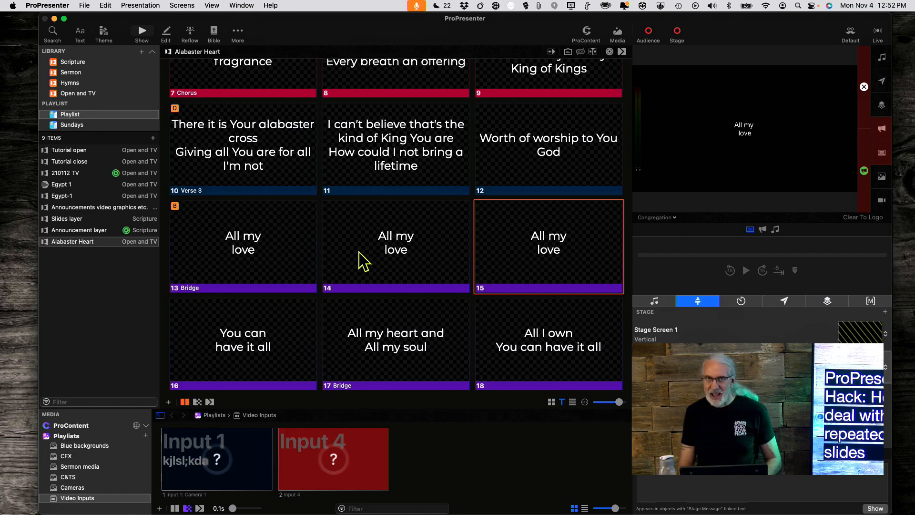
{"action": "mouse_move", "coordinate": [288, 267]}
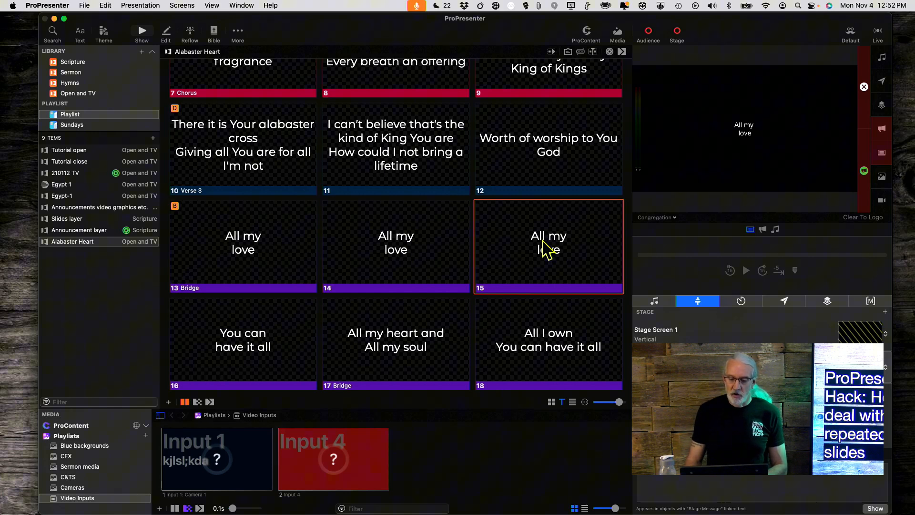
{"action": "right_click", "coordinate": [547, 245]}
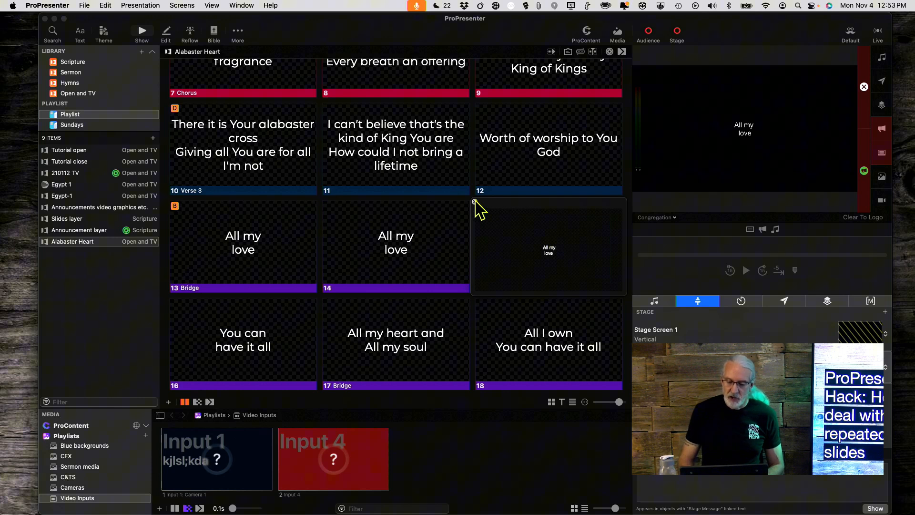
{"action": "left_click", "coordinate": [548, 245]}
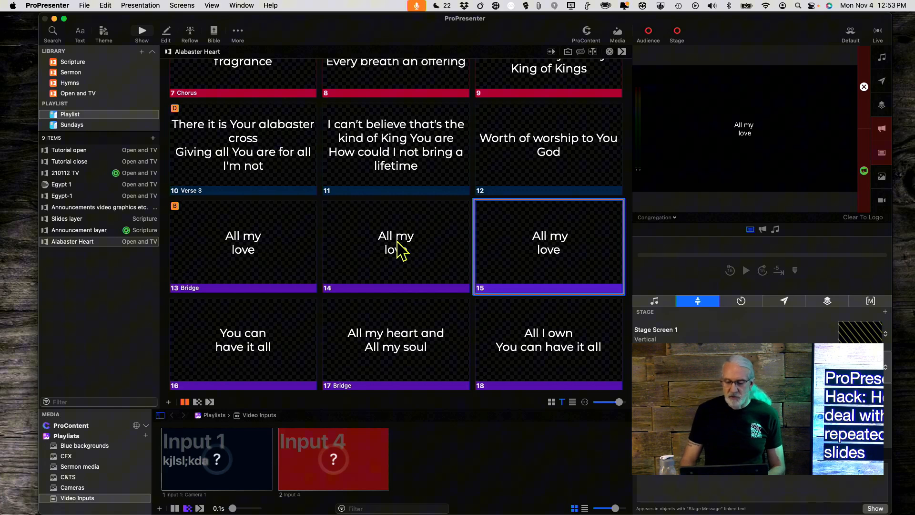
{"action": "mouse_move", "coordinate": [401, 260]}
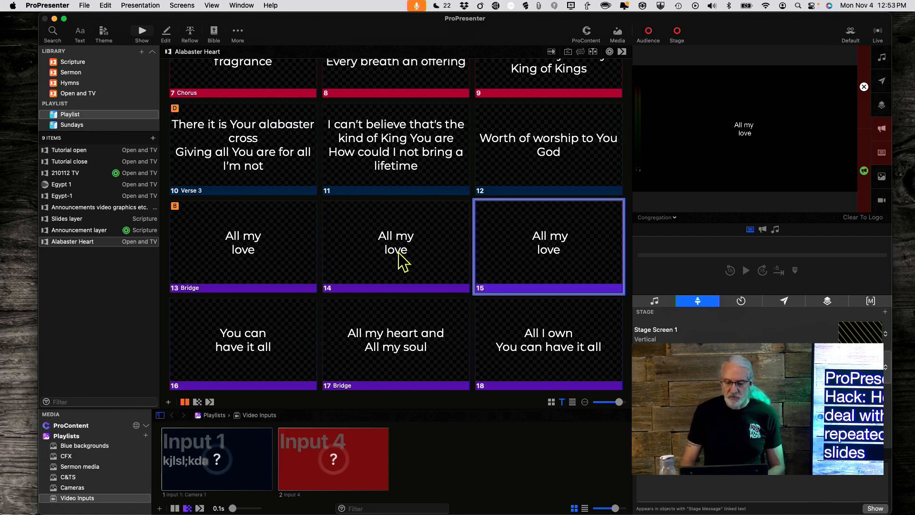
{"action": "left_click", "coordinate": [395, 245]}
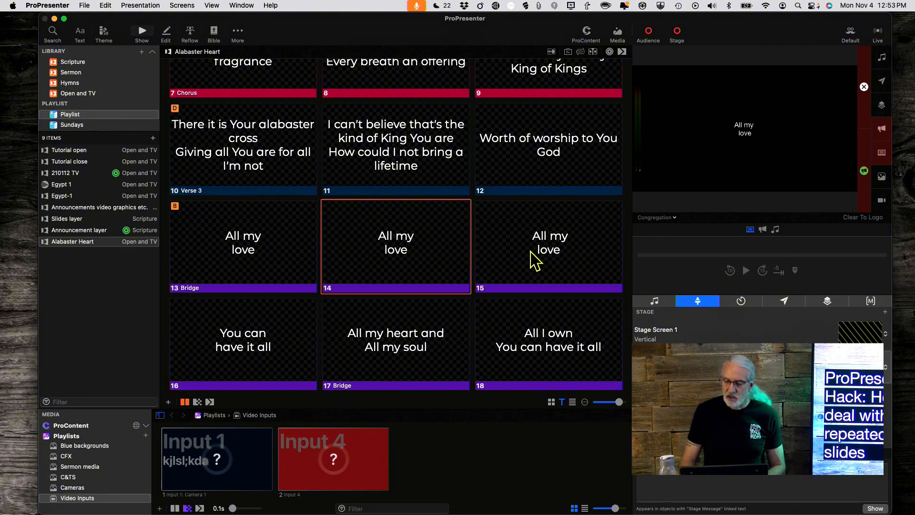
{"action": "left_click", "coordinate": [548, 247]}
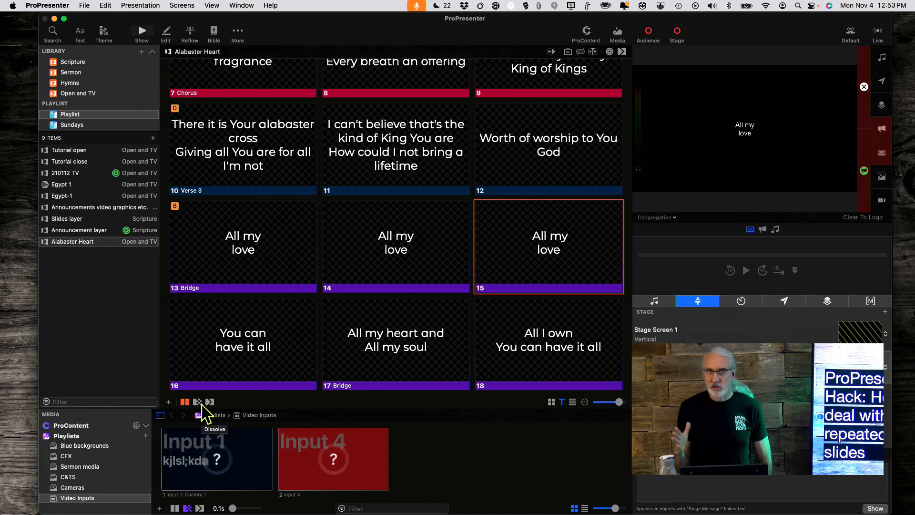
{"action": "mouse_move", "coordinate": [304, 286]}
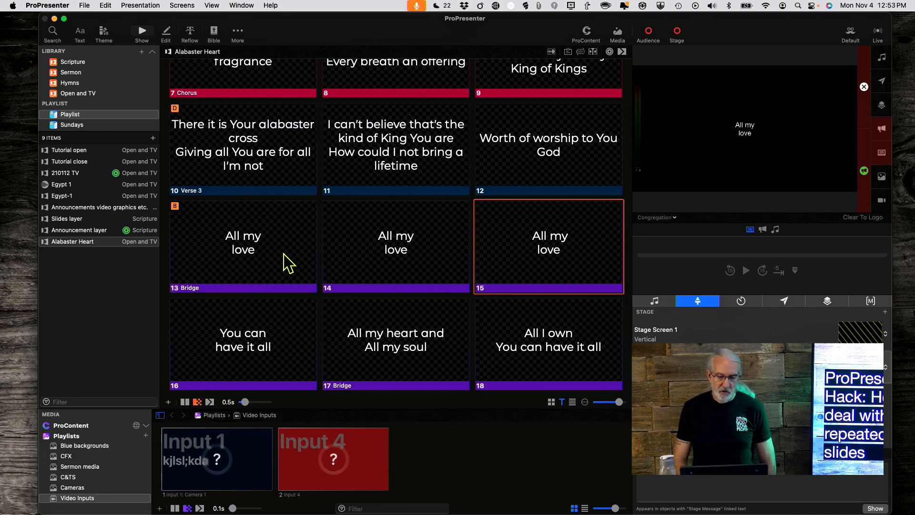
{"action": "left_click", "coordinate": [242, 247]}
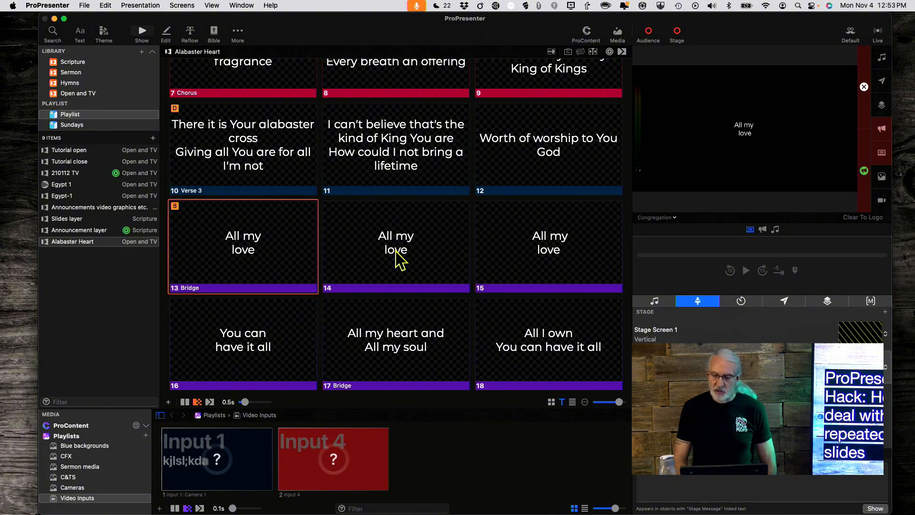
{"action": "left_click", "coordinate": [395, 246]}
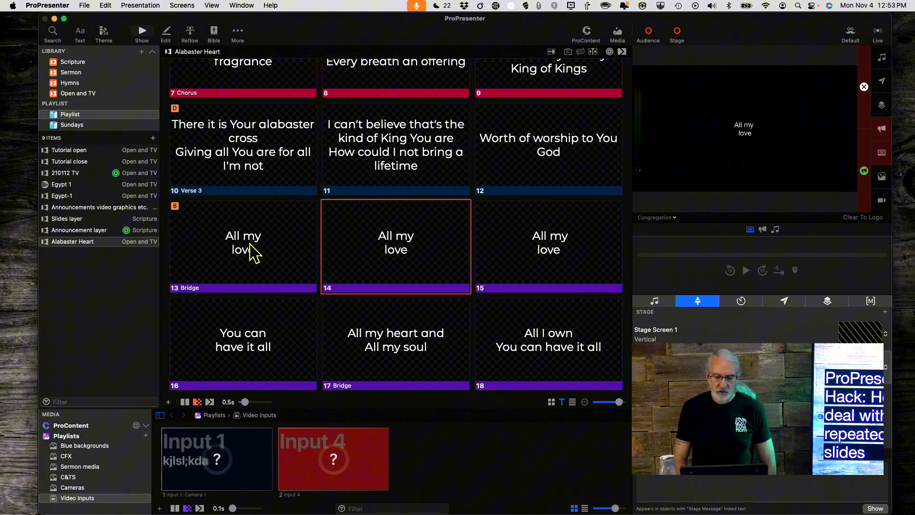
{"action": "left_click", "coordinate": [242, 244]}
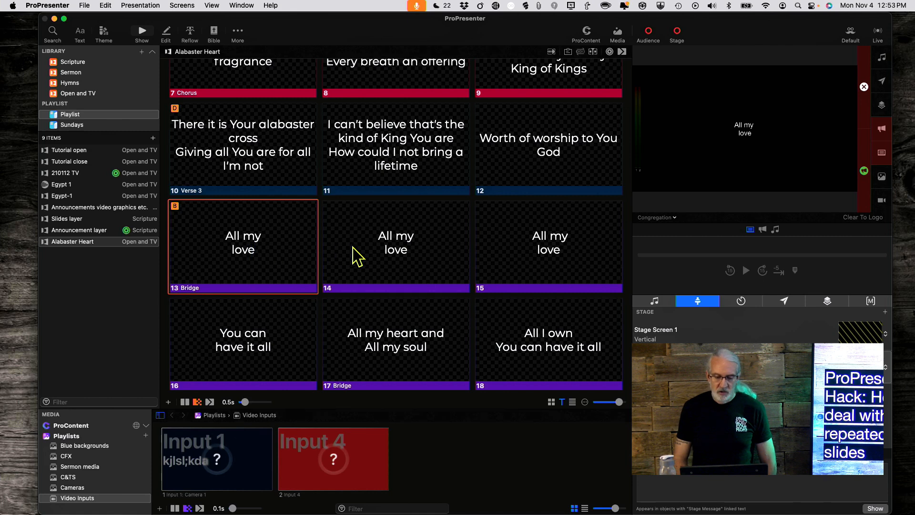
{"action": "left_click", "coordinate": [395, 246]}
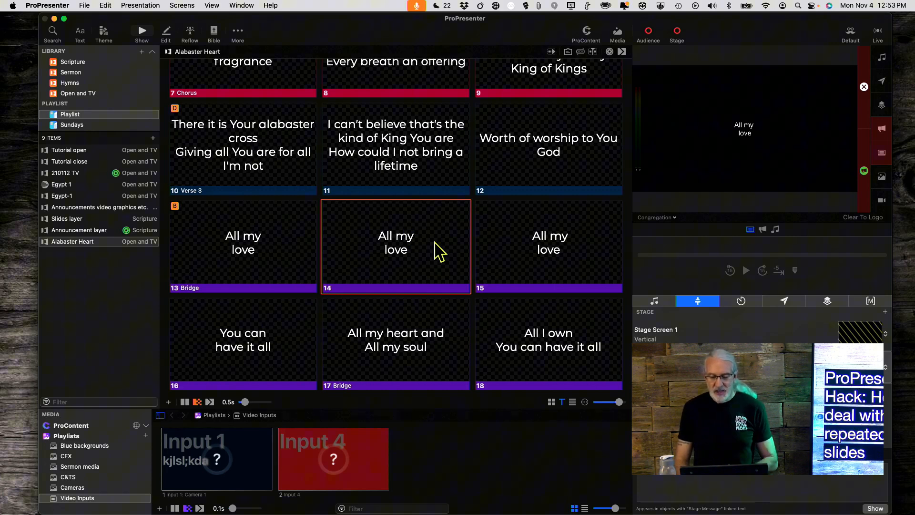
{"action": "left_click", "coordinate": [548, 245]}
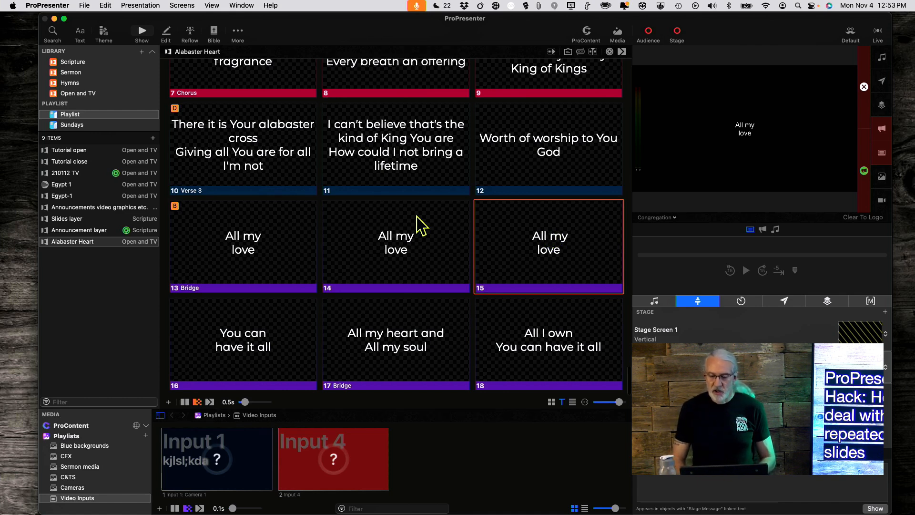
{"action": "mouse_move", "coordinate": [457, 252]}
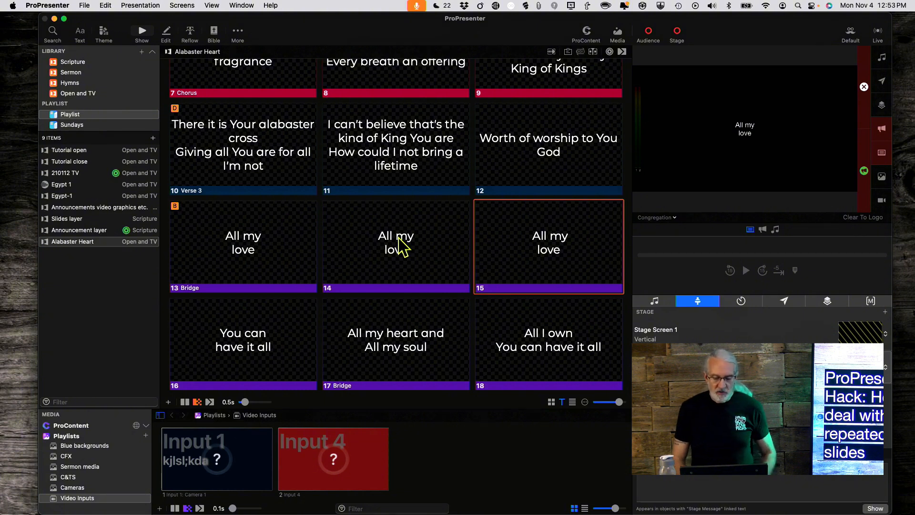
In slide 14's editor, add a Dissolve build-in starting After Transition and edit the delay
{"action": "right_click", "coordinate": [396, 245]}
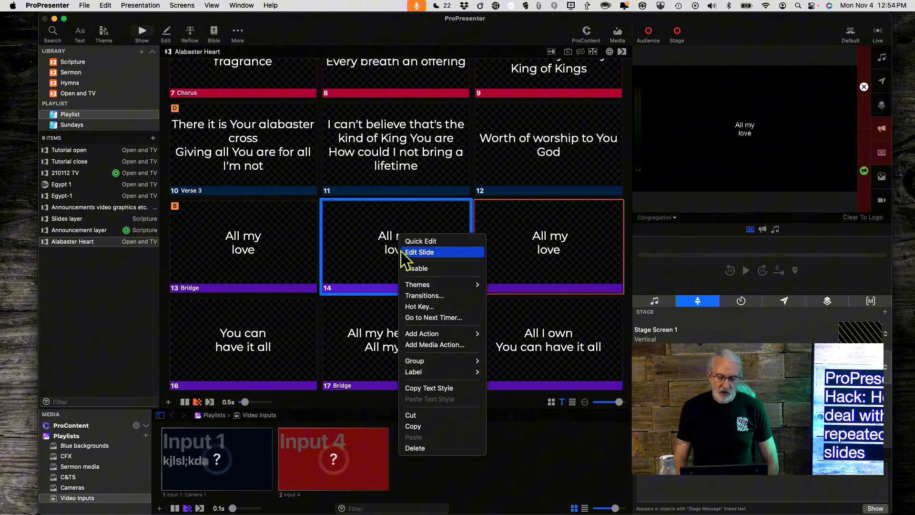
{"action": "left_click", "coordinate": [419, 251]}
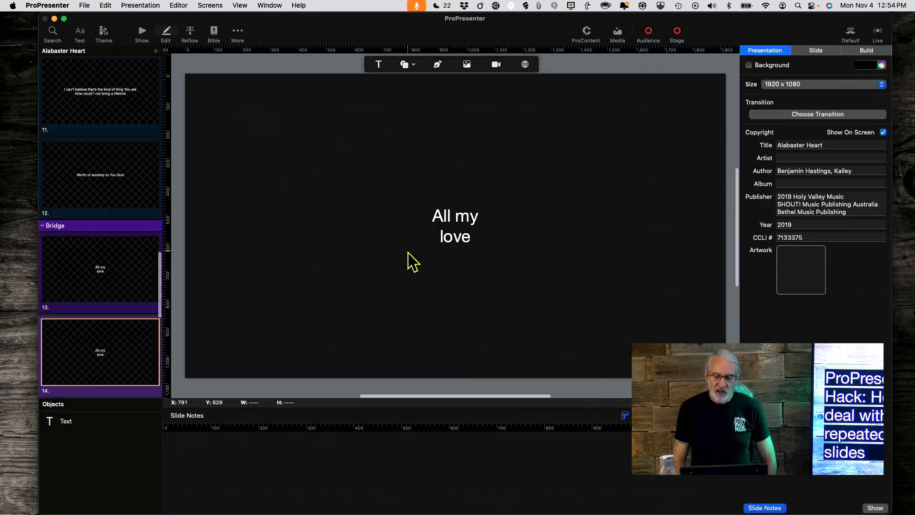
{"action": "mouse_move", "coordinate": [285, 244]}
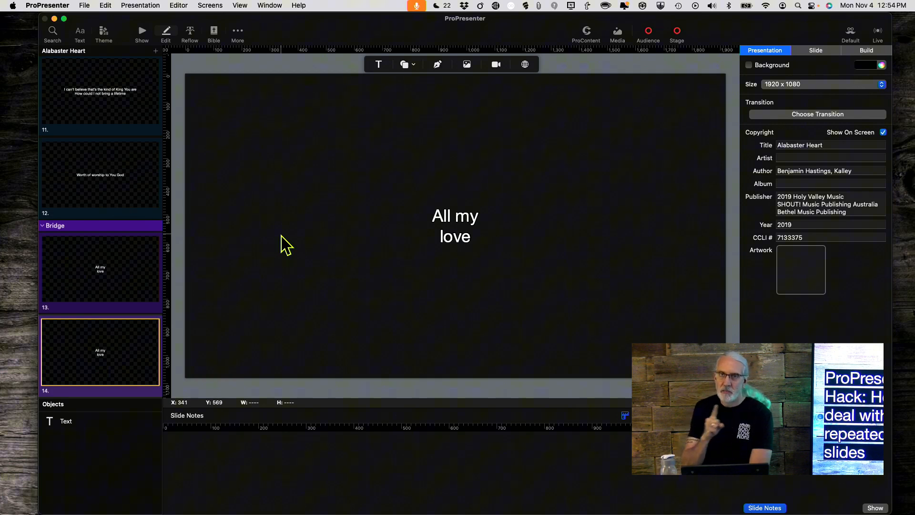
{"action": "mouse_move", "coordinate": [292, 245]}
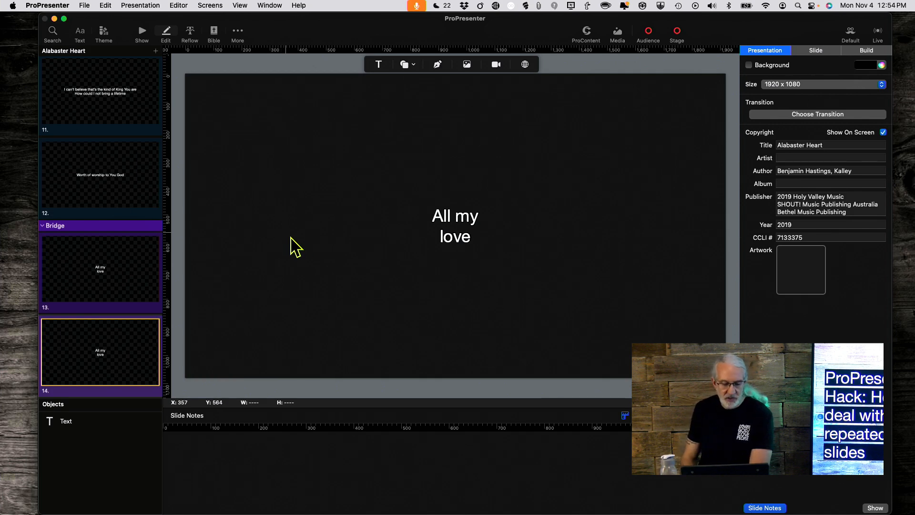
{"action": "mouse_move", "coordinate": [364, 260]}
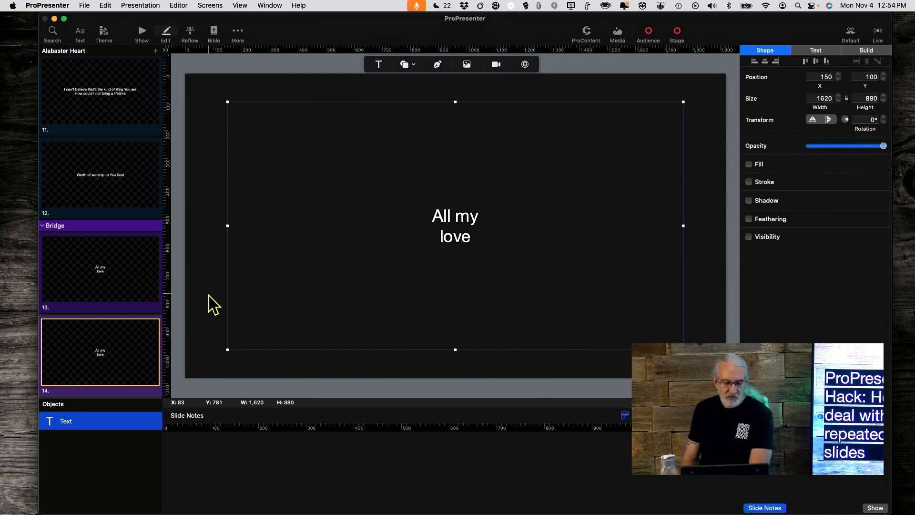
{"action": "mouse_move", "coordinate": [420, 257]}
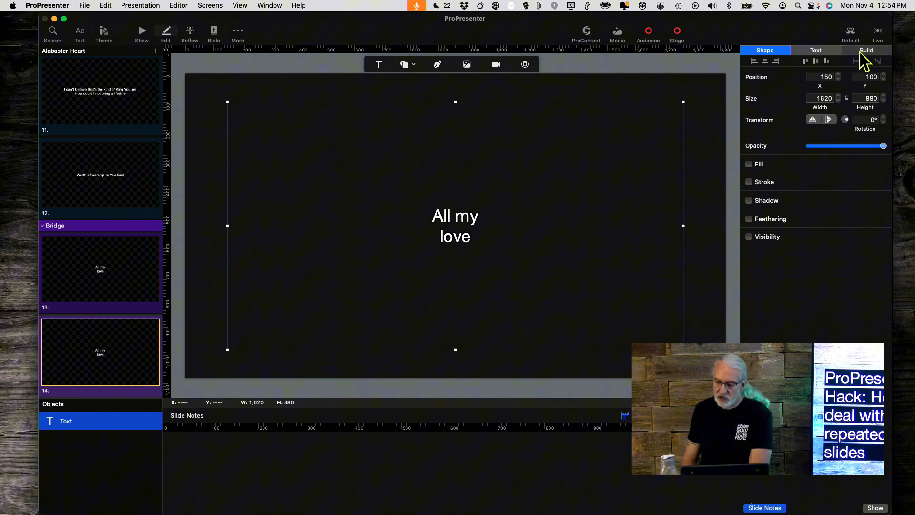
{"action": "left_click", "coordinate": [866, 50]}
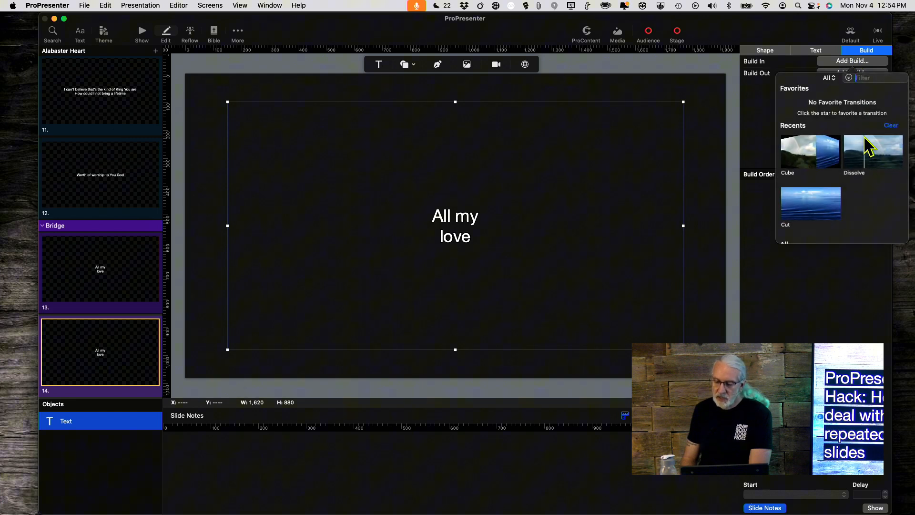
{"action": "left_click", "coordinate": [872, 153]}
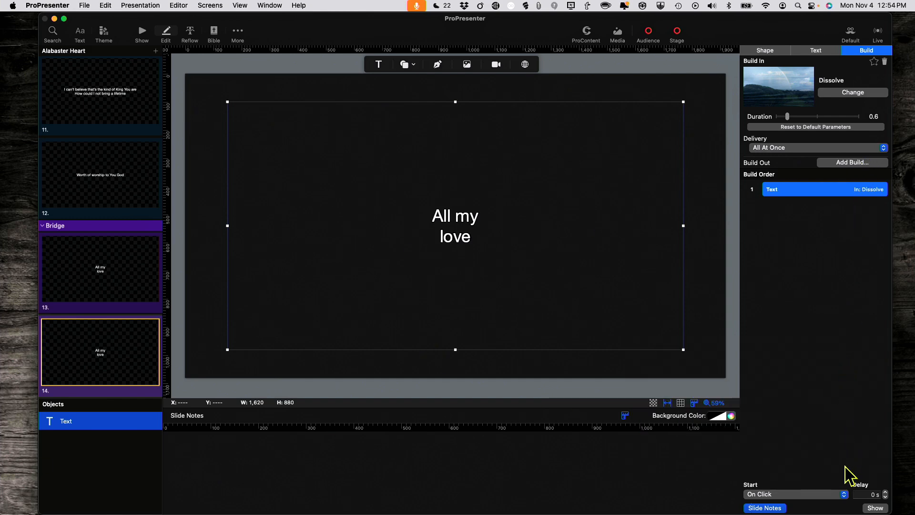
{"action": "left_click", "coordinate": [795, 494]}
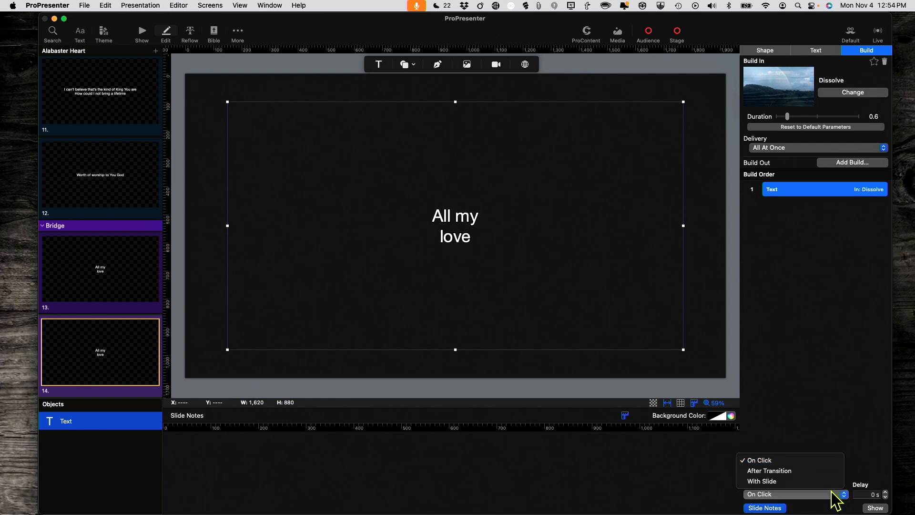
{"action": "mouse_move", "coordinate": [769, 470]}
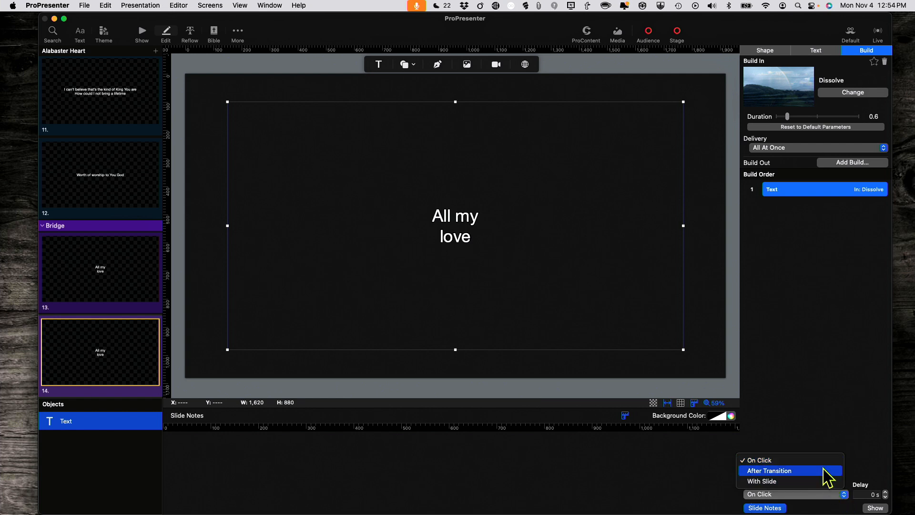
{"action": "left_click", "coordinate": [769, 470]}
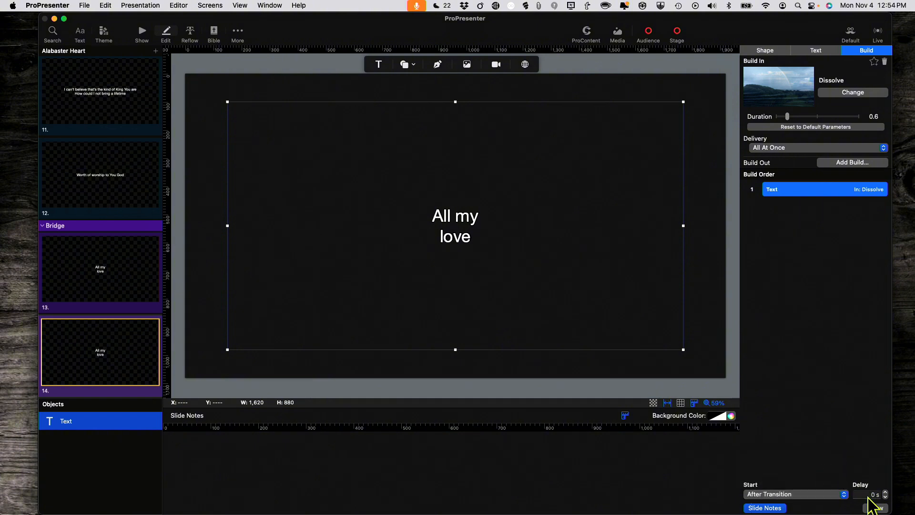
{"action": "left_click", "coordinate": [869, 494]}
{"action": "type", "text": "1"}
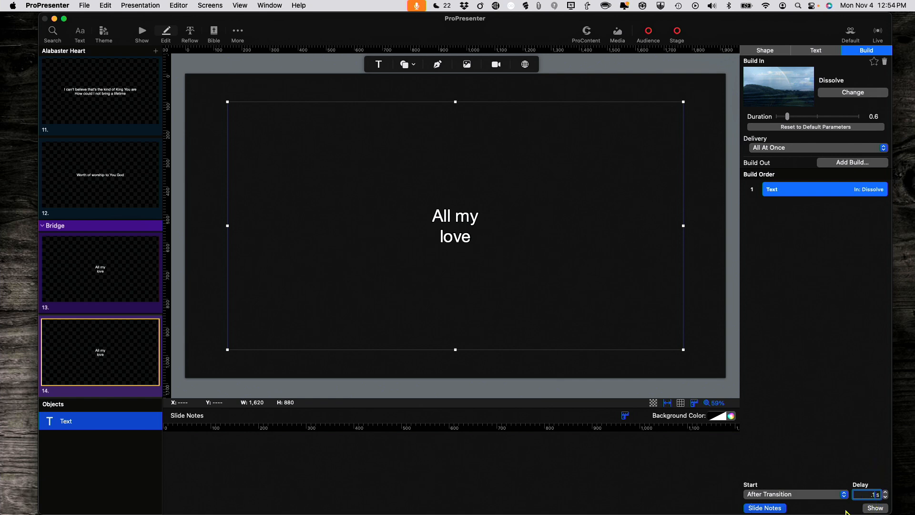
{"action": "mouse_move", "coordinate": [142, 46]}
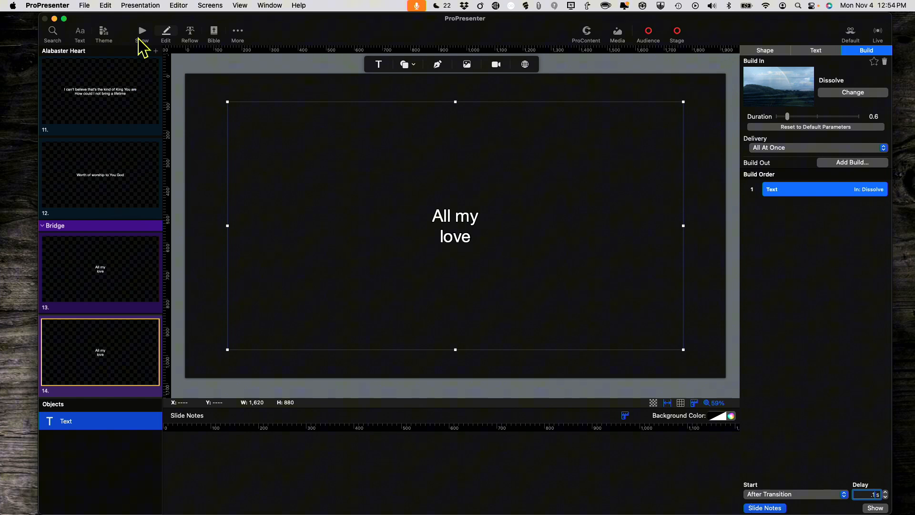
Return from the slide editor to the Show view of Alabaster Heart's slides
{"action": "left_click", "coordinate": [142, 31]}
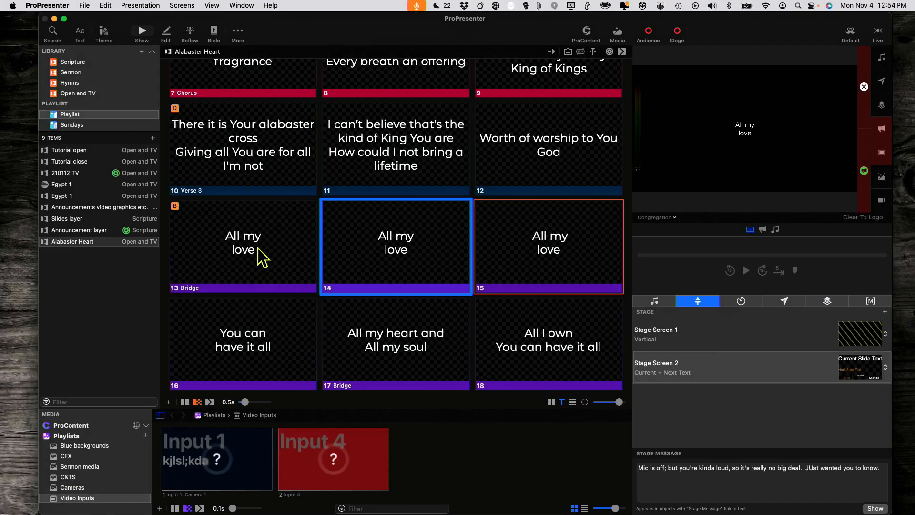
{"action": "left_click", "coordinate": [242, 247]}
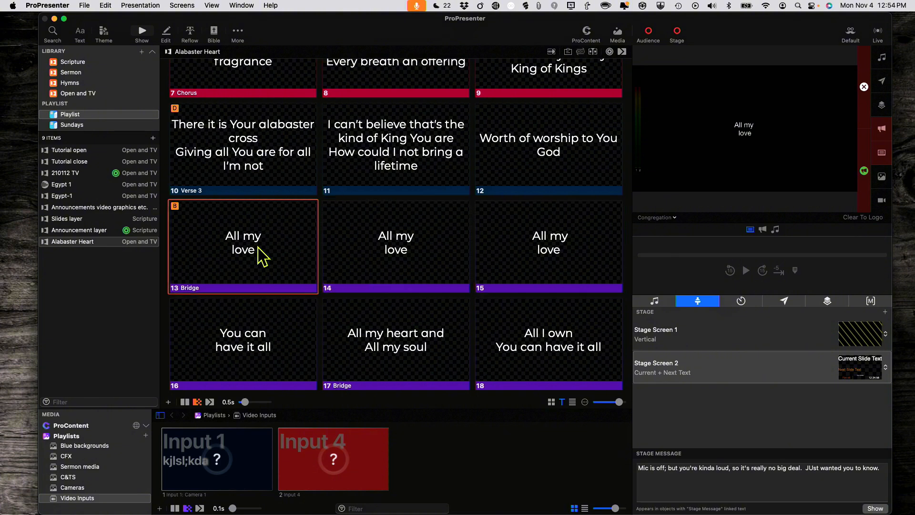
{"action": "left_click", "coordinate": [396, 245]}
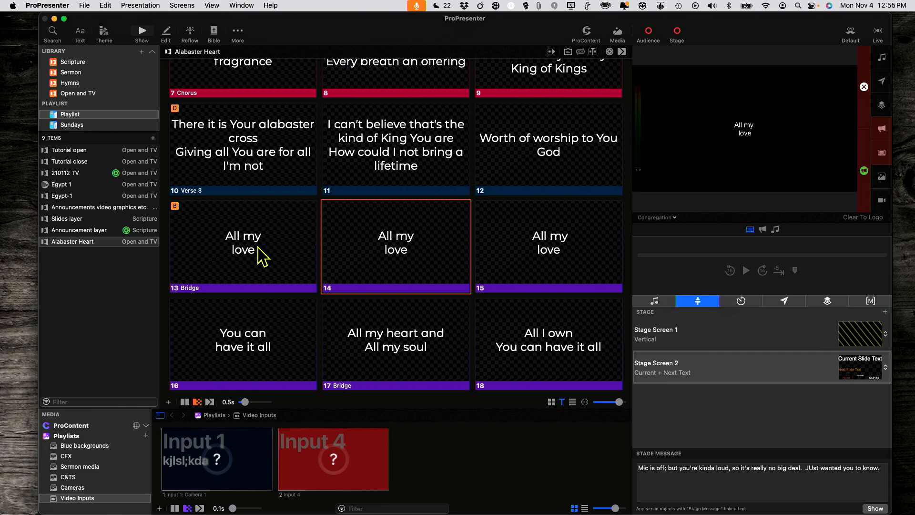
{"action": "left_click", "coordinate": [548, 246]}
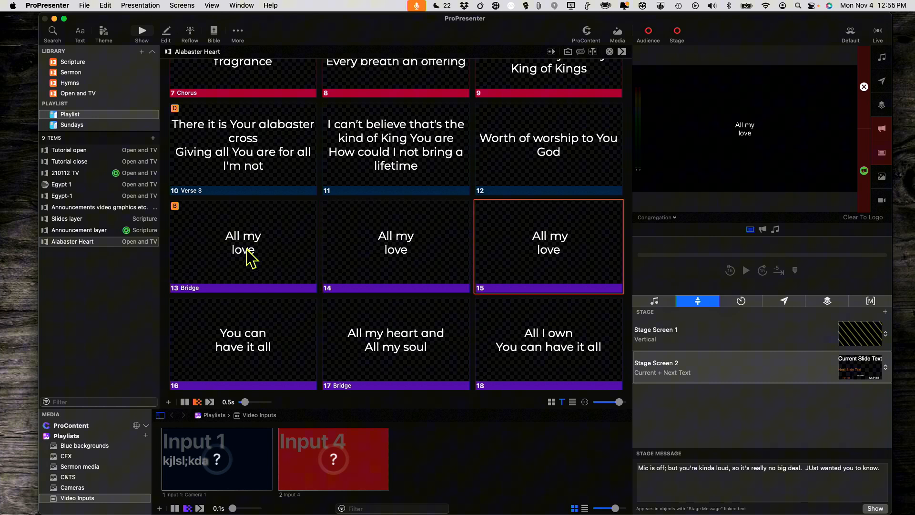
{"action": "left_click", "coordinate": [243, 245]}
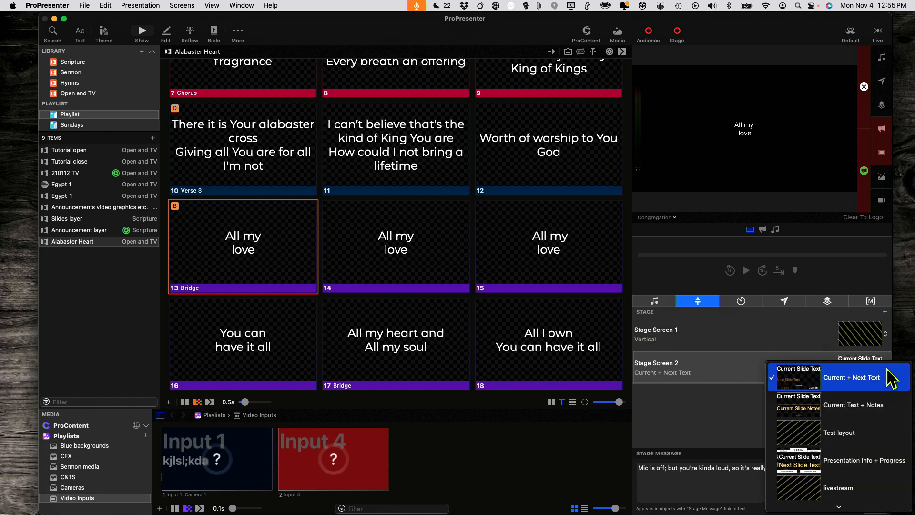
{"action": "mouse_move", "coordinate": [839, 488]}
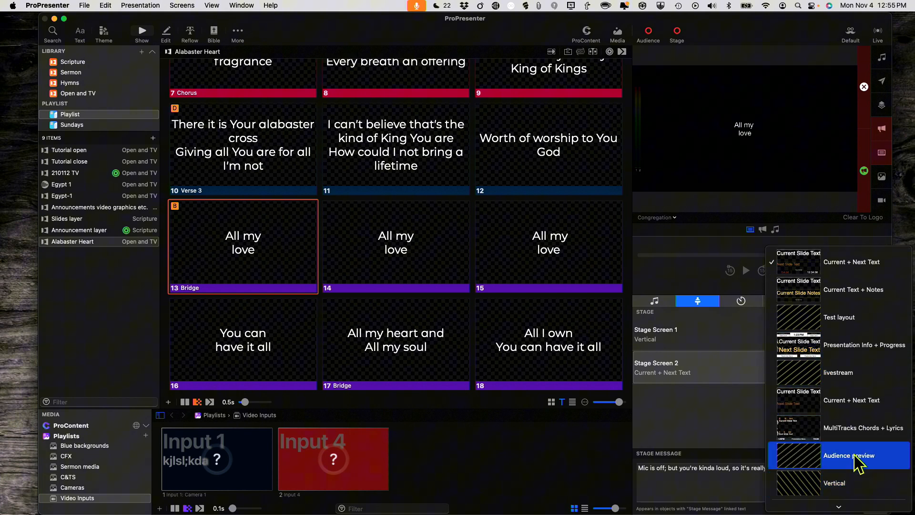
Choose the Audience preview layout for Stage Screen 2
{"action": "left_click", "coordinate": [849, 455]}
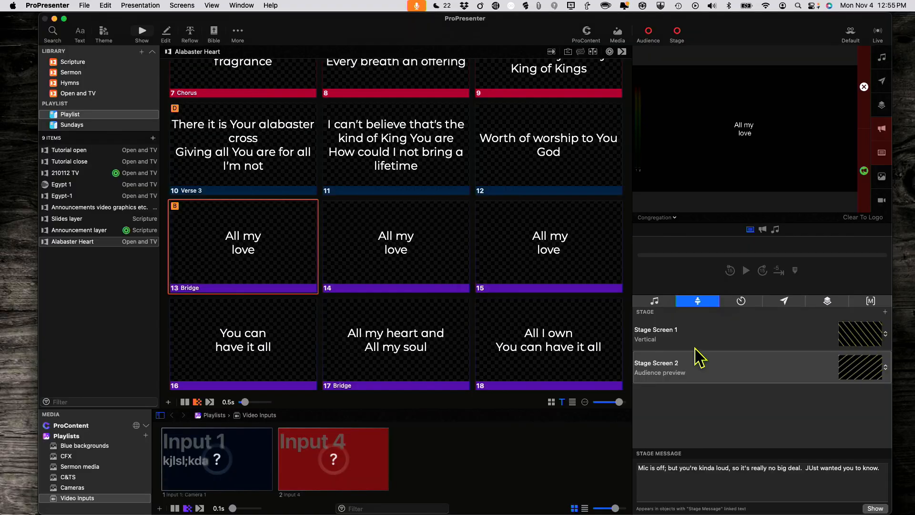
{"action": "mouse_move", "coordinate": [280, 251]}
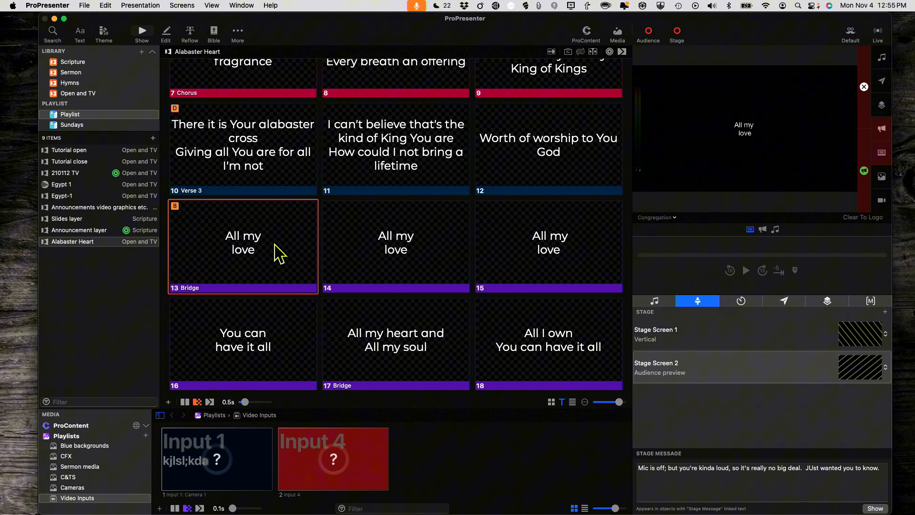
{"action": "mouse_move", "coordinate": [580, 278]}
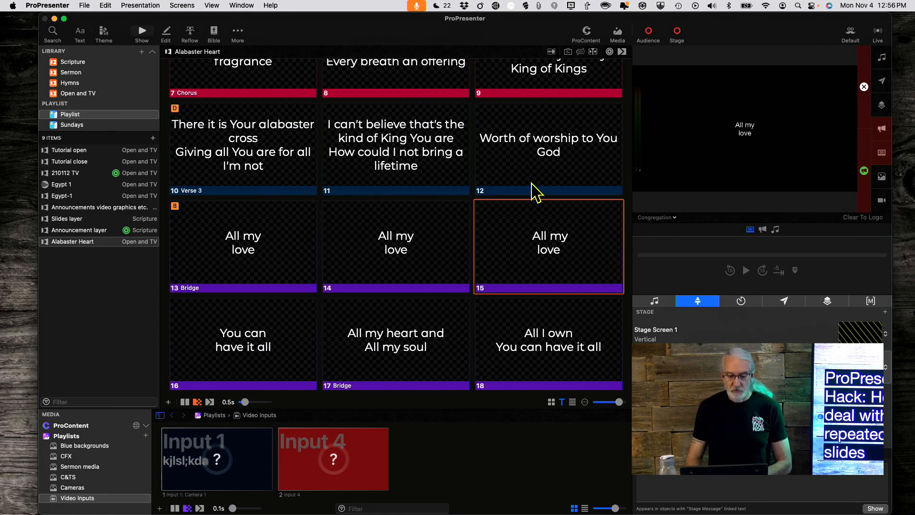
{"action": "mouse_move", "coordinate": [520, 262]}
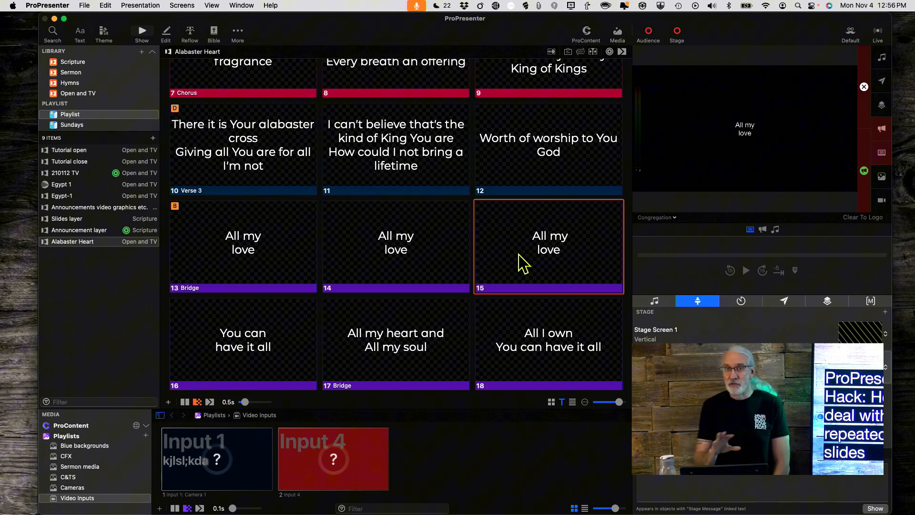
{"action": "mouse_move", "coordinate": [356, 318]}
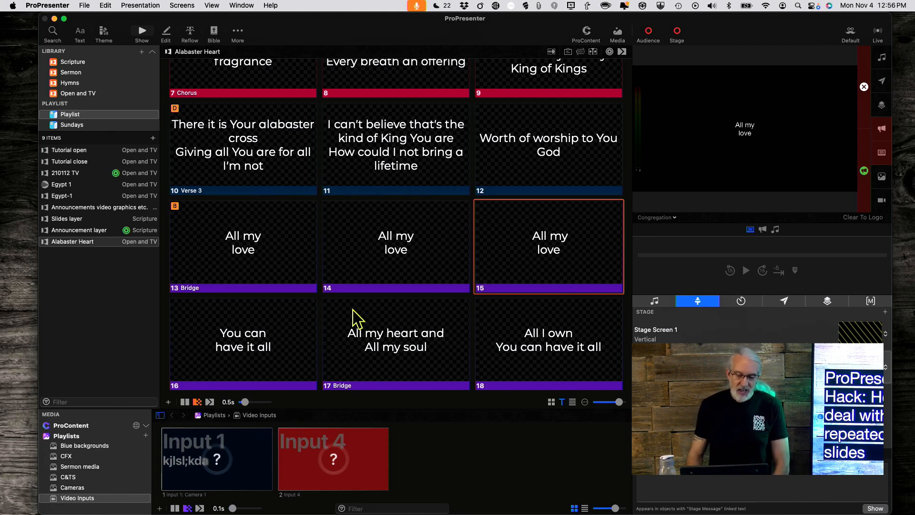
{"action": "mouse_move", "coordinate": [511, 269]}
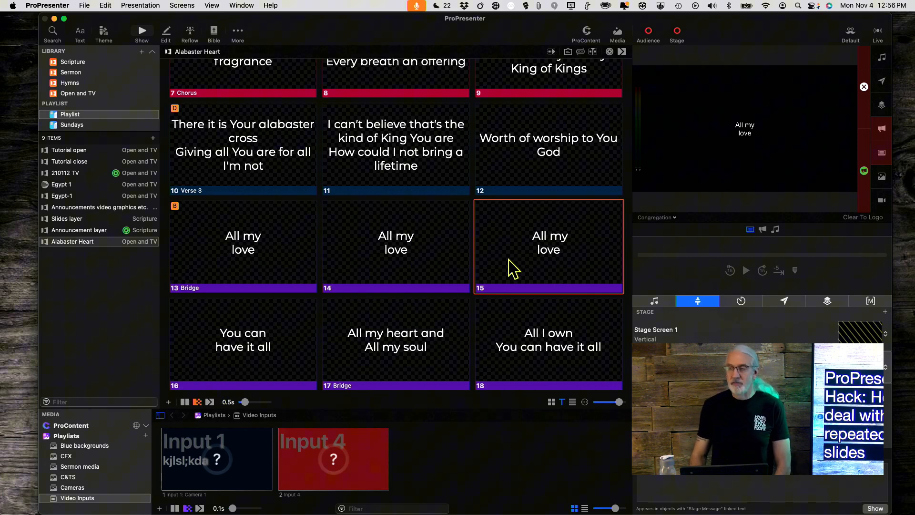
{"action": "mouse_move", "coordinate": [335, 379]}
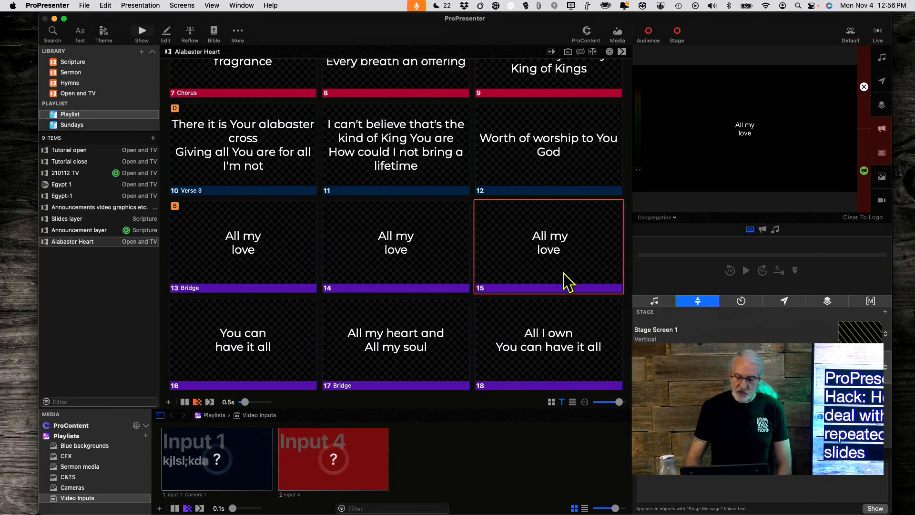
{"action": "mouse_move", "coordinate": [560, 251]}
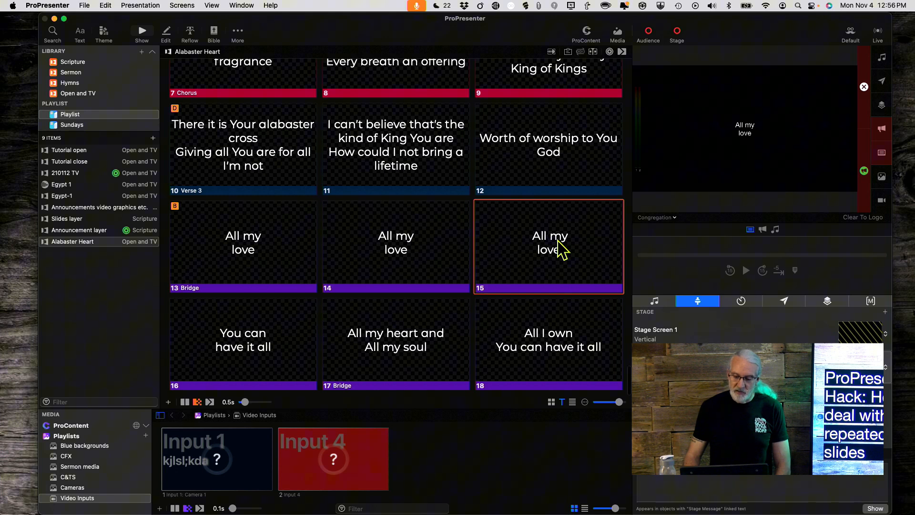
Give slide 15 its own Fade transition from its right-click Transition list
{"action": "right_click", "coordinate": [549, 245]}
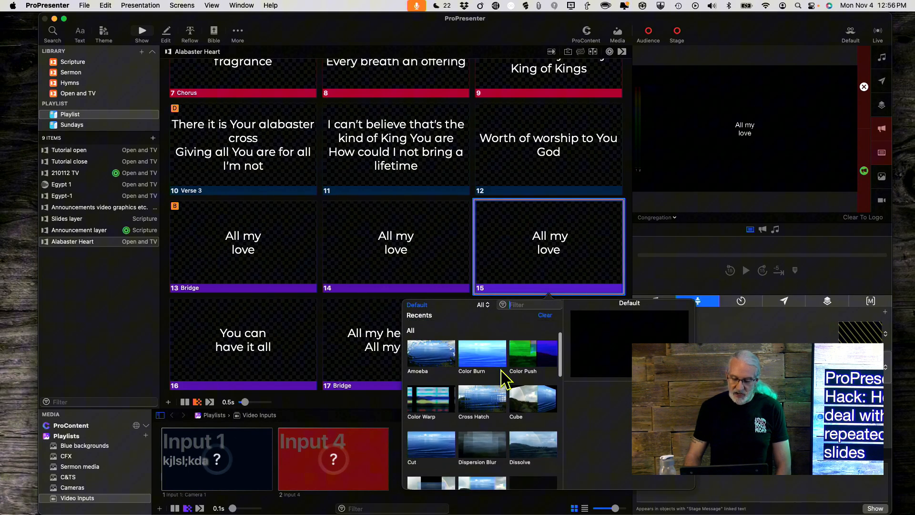
{"action": "scroll", "scroll_direction": "down", "scroll_amount": 3}
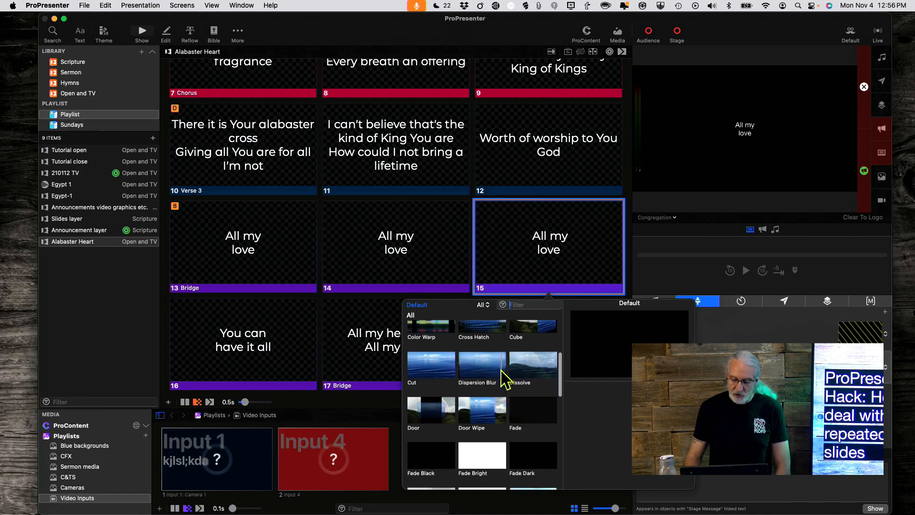
{"action": "scroll", "scroll_direction": "down", "scroll_amount": 3}
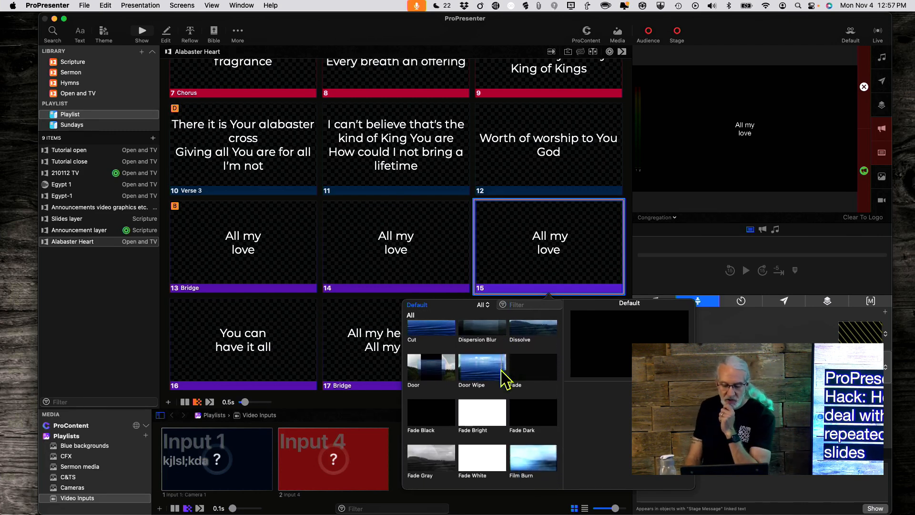
{"action": "mouse_move", "coordinate": [530, 377]}
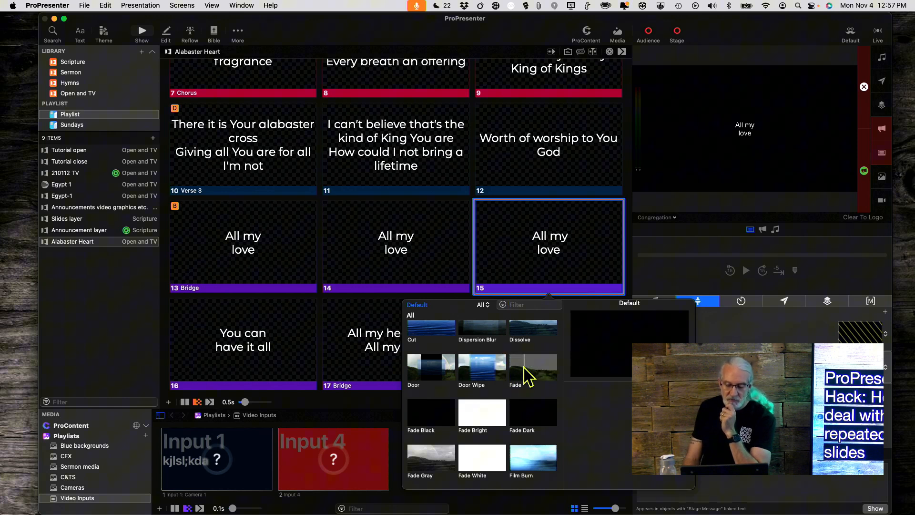
{"action": "left_click", "coordinate": [532, 366]}
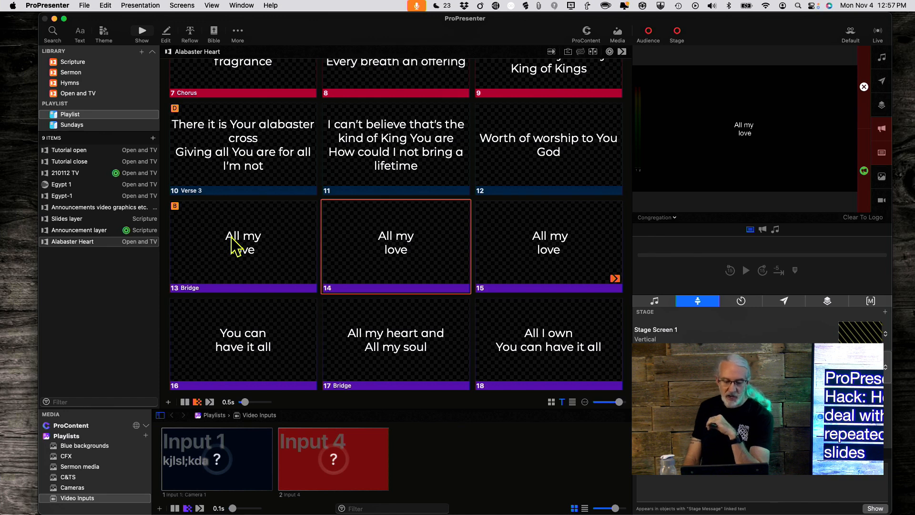
{"action": "left_click", "coordinate": [242, 245]}
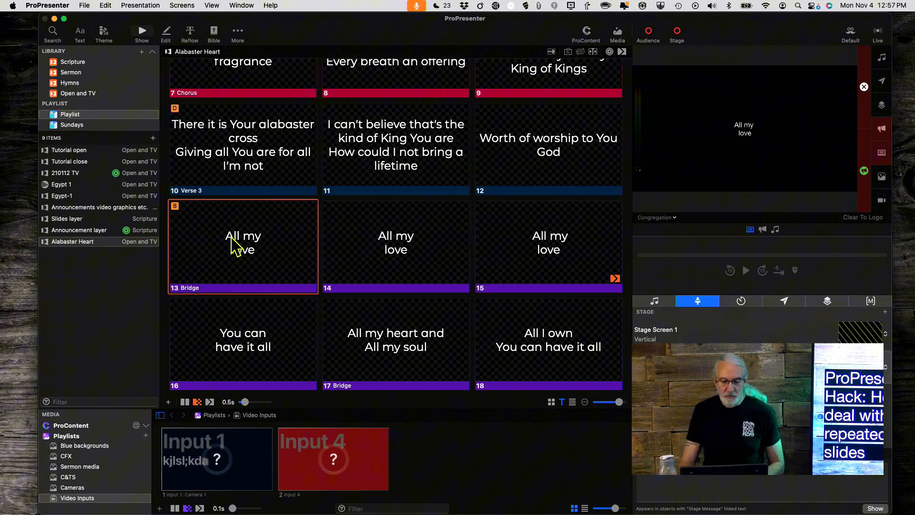
{"action": "mouse_move", "coordinate": [475, 260]}
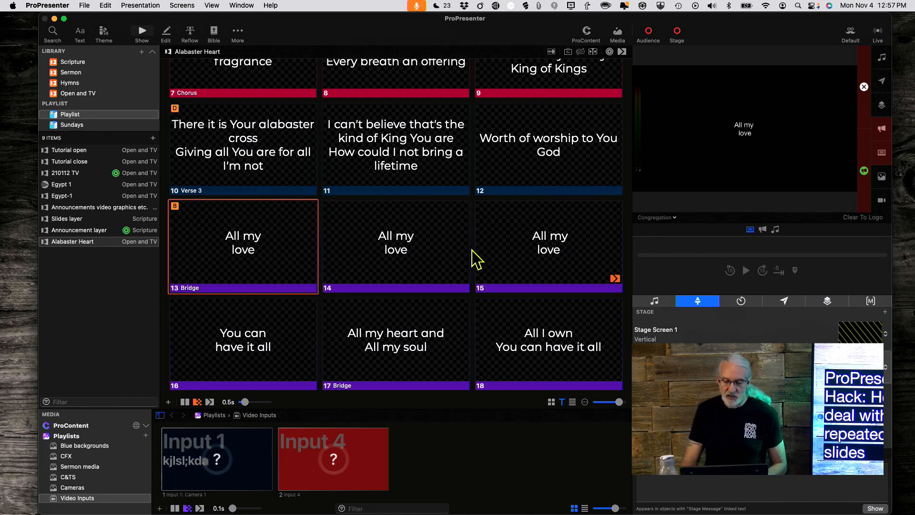
{"action": "left_click", "coordinate": [547, 245]}
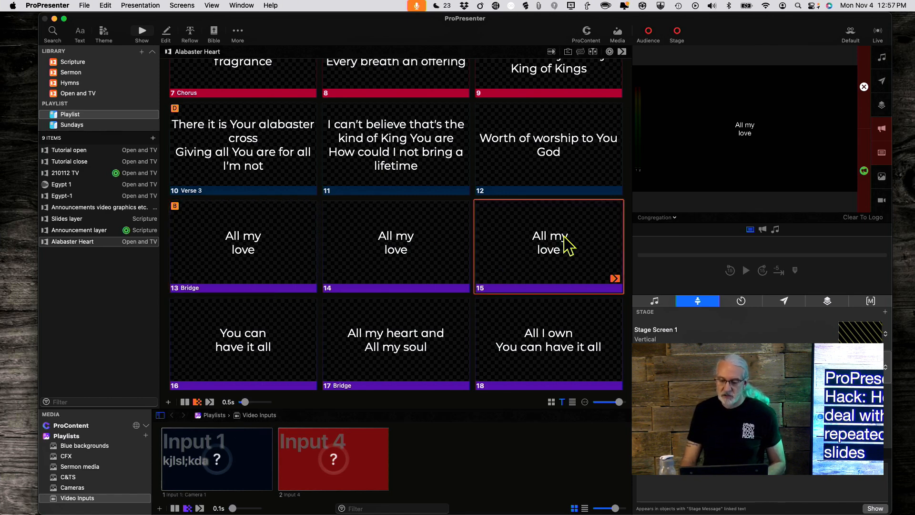
{"action": "mouse_move", "coordinate": [225, 243]}
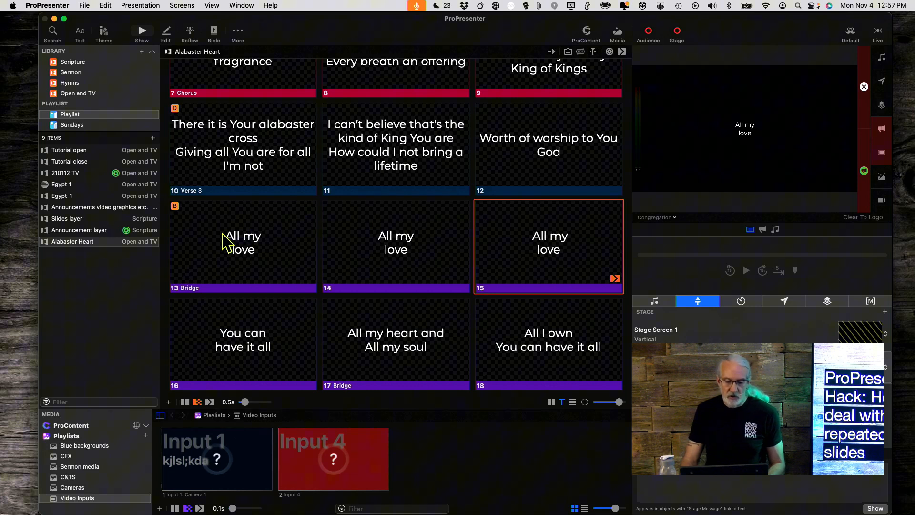
{"action": "left_click", "coordinate": [395, 247]}
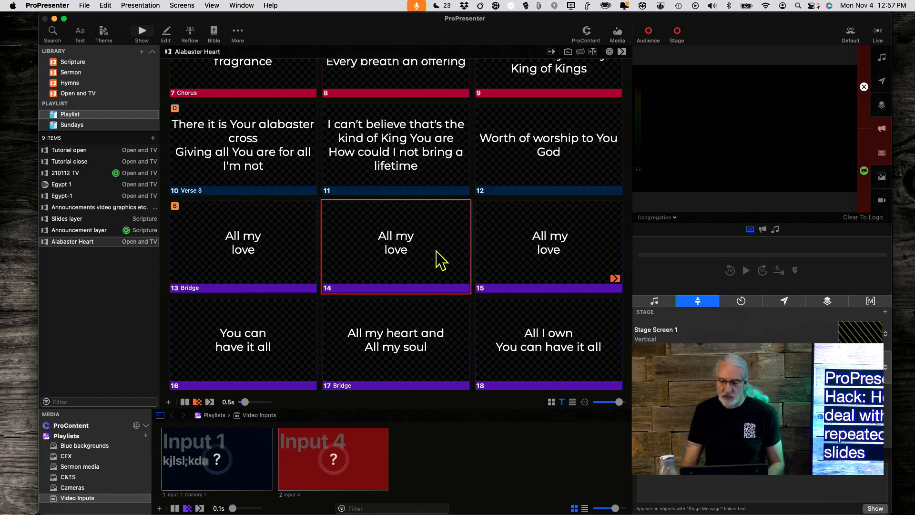
{"action": "left_click", "coordinate": [395, 246]}
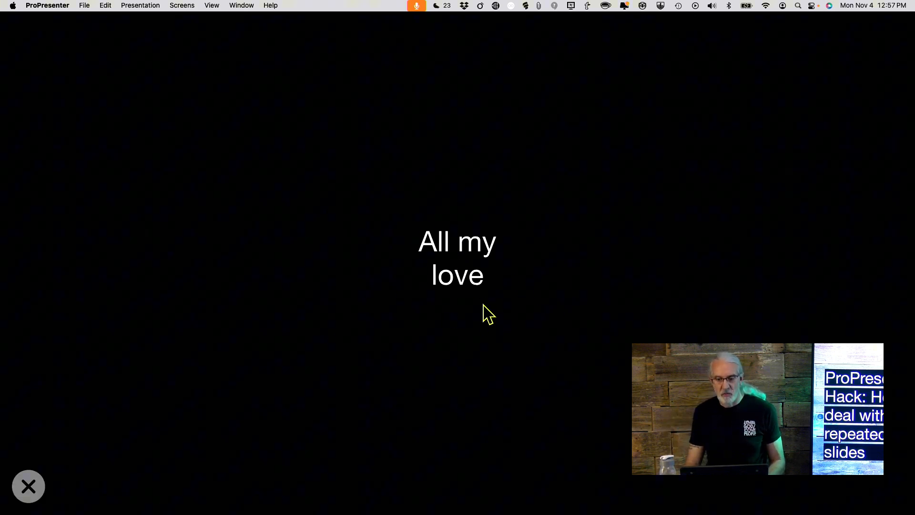
{"action": "mouse_move", "coordinate": [795, 73]}
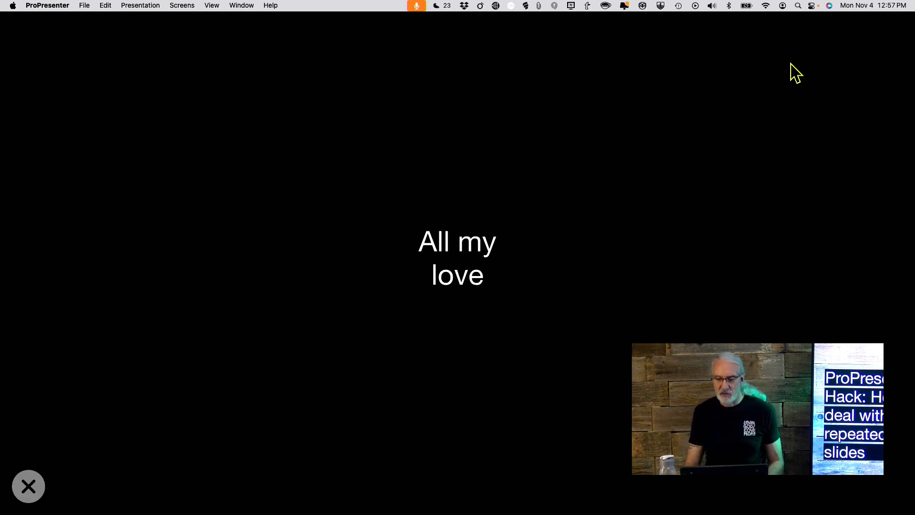
{"action": "mouse_move", "coordinate": [406, 303]}
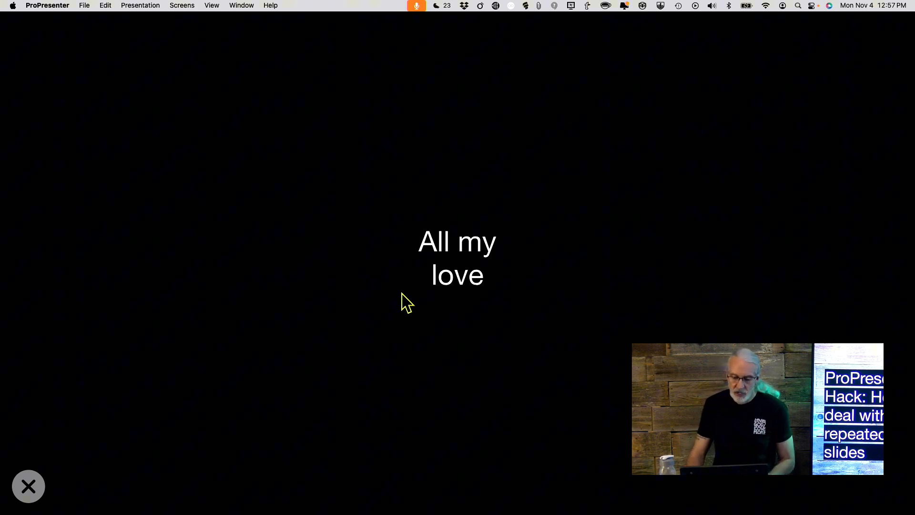